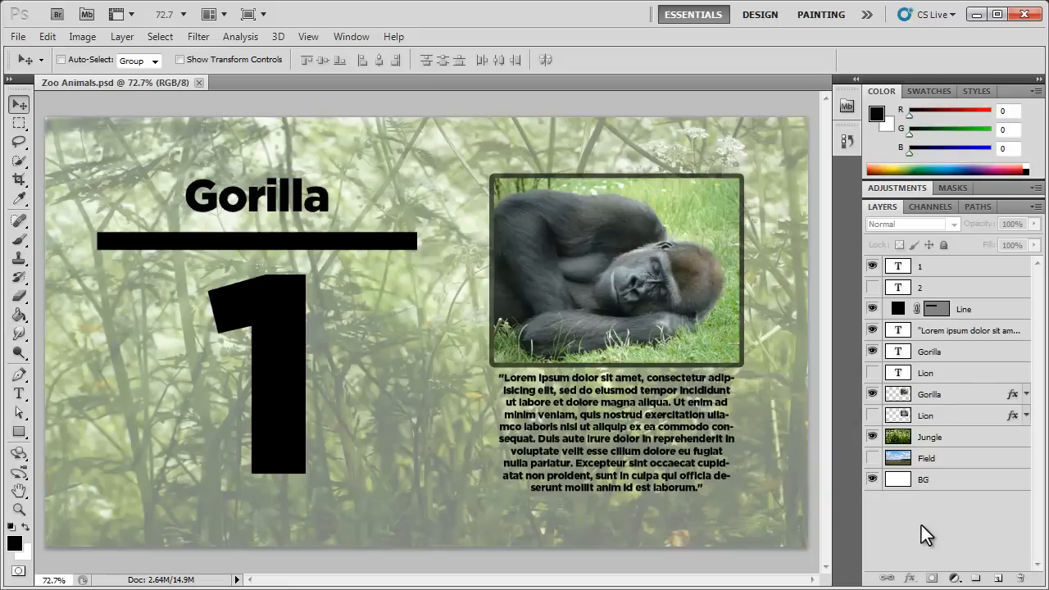
pyautogui.moveTo(924, 278)
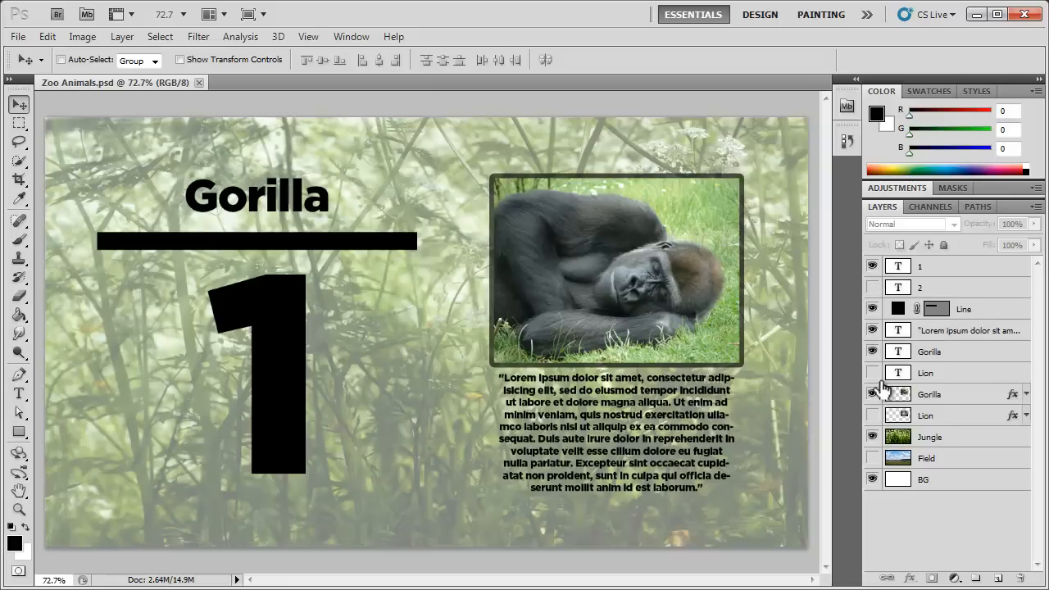
pyautogui.moveTo(894, 297)
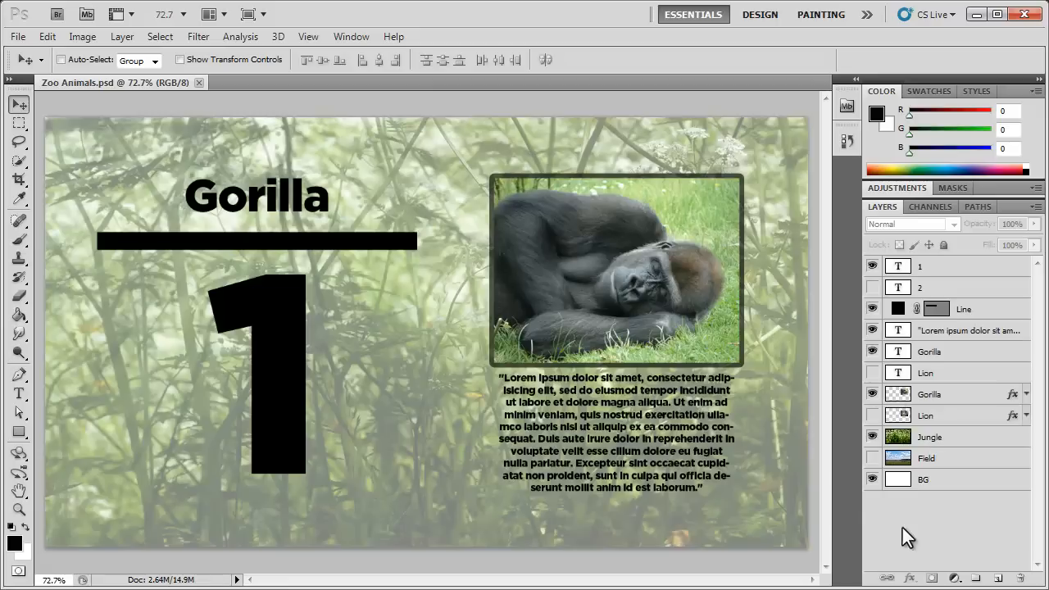
# - Create a layer comp named Gorilla from the Layer Comps panel, keeping visibility, position and appearance
pyautogui.click(350, 36)
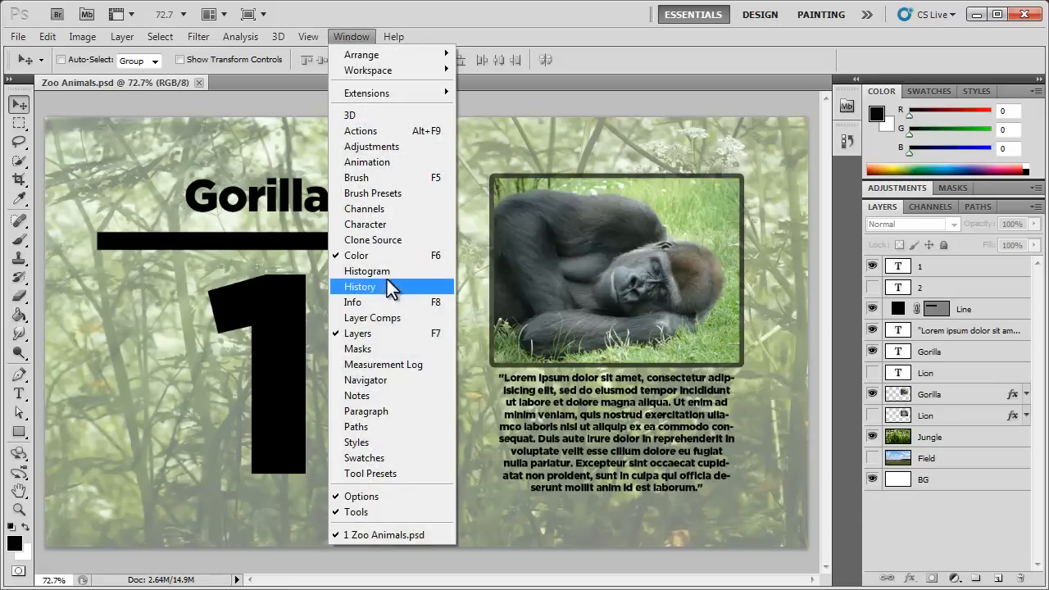
pyautogui.click(372, 317)
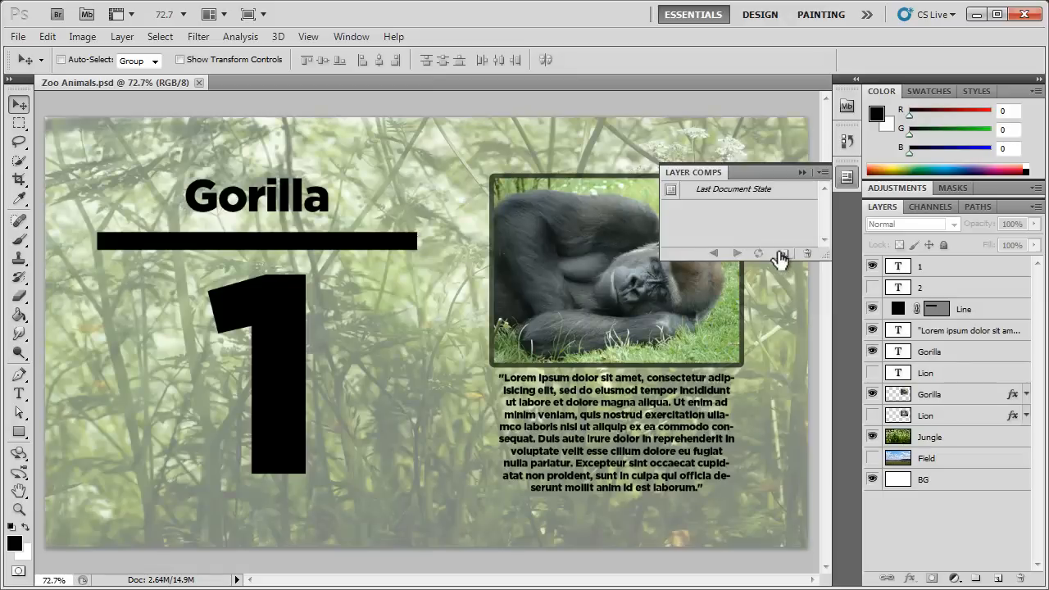
pyautogui.moveTo(418, 216)
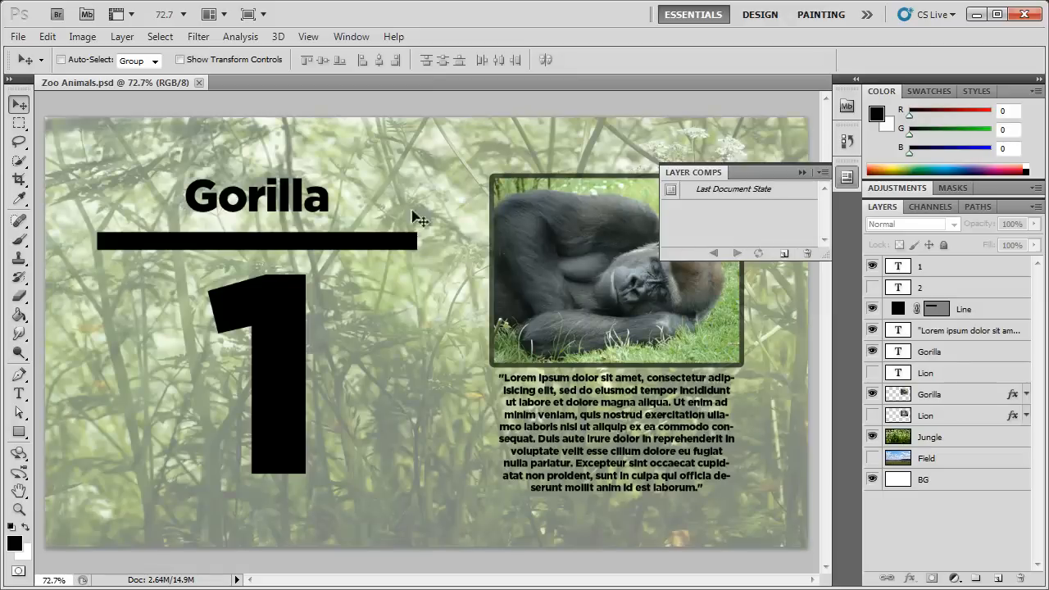
pyautogui.moveTo(785, 262)
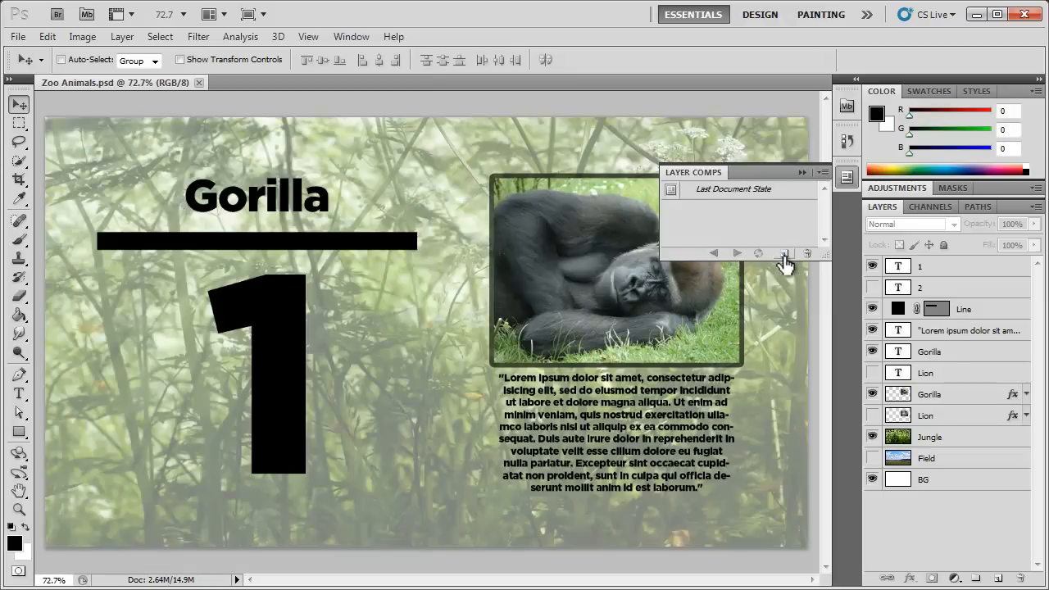
pyautogui.click(783, 252)
pyautogui.write('Gorilla')
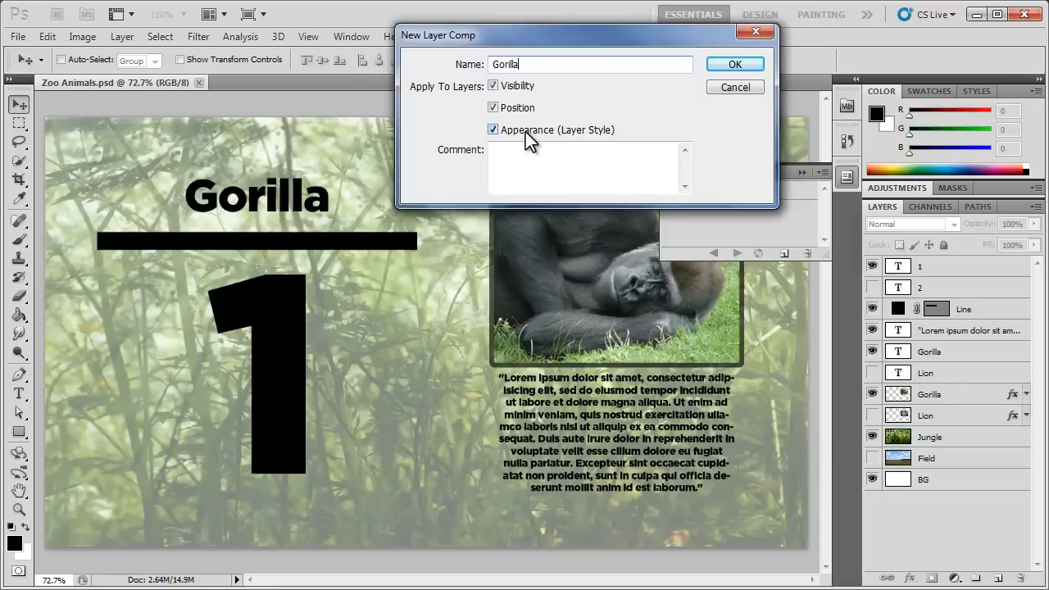
pyautogui.click(734, 64)
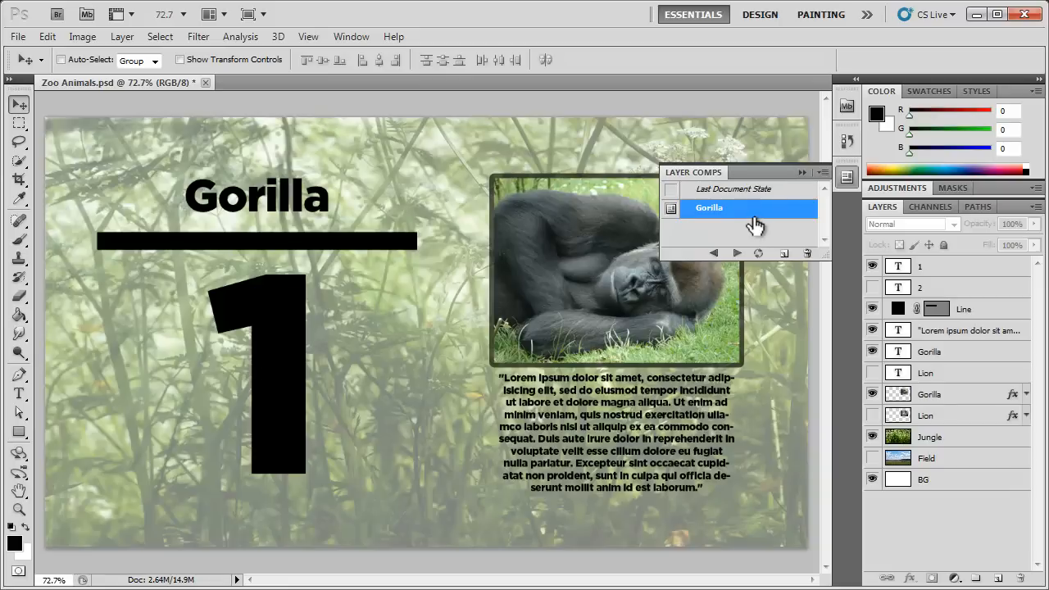
pyautogui.moveTo(860, 245)
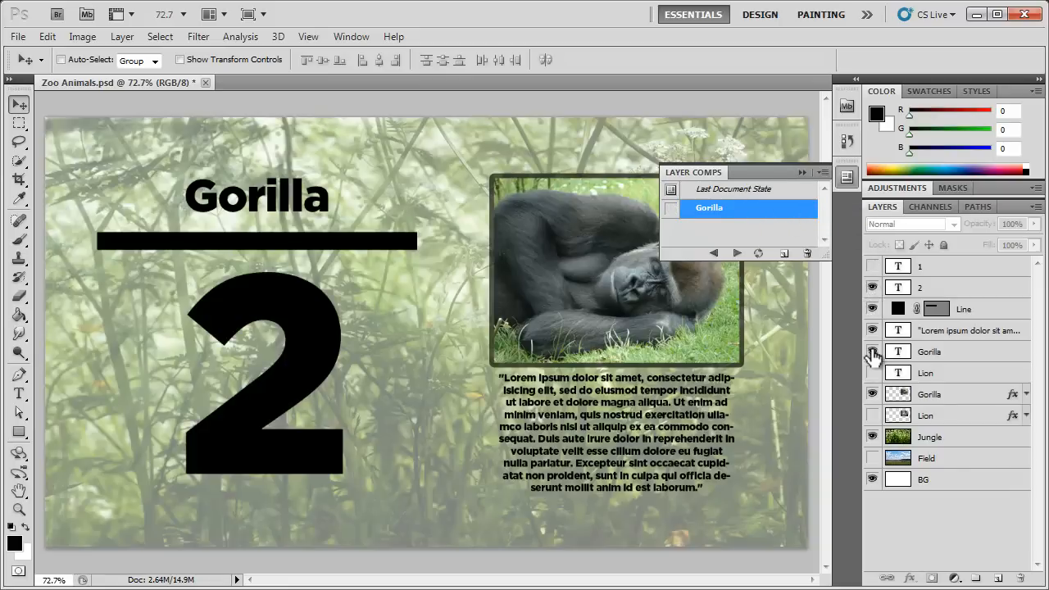
# - Toggle layer visibility to show the Lion title and Field background instead of the Gorilla layers
pyautogui.click(872, 374)
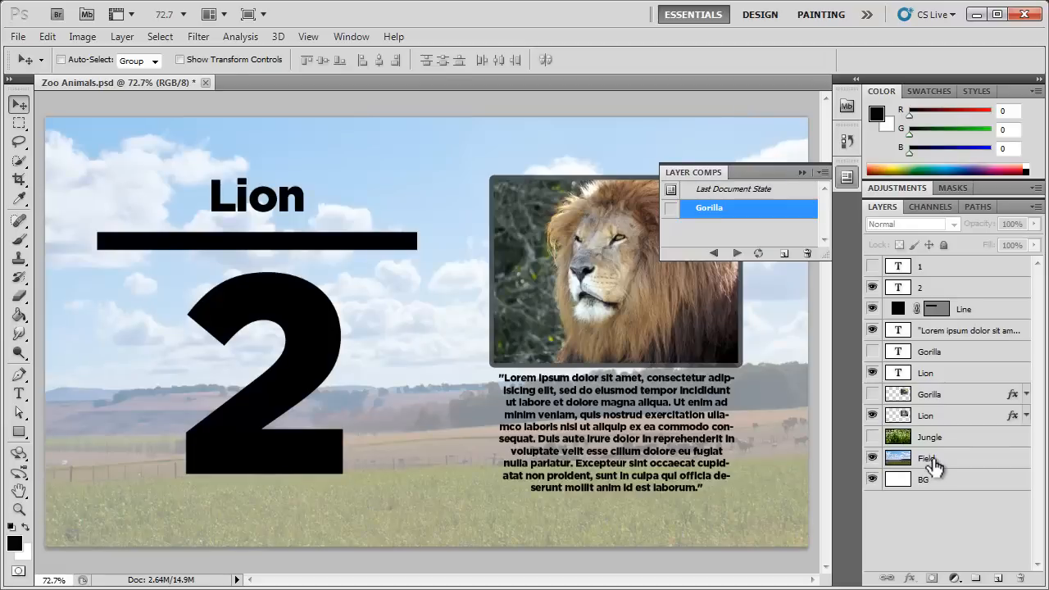
pyautogui.click(927, 457)
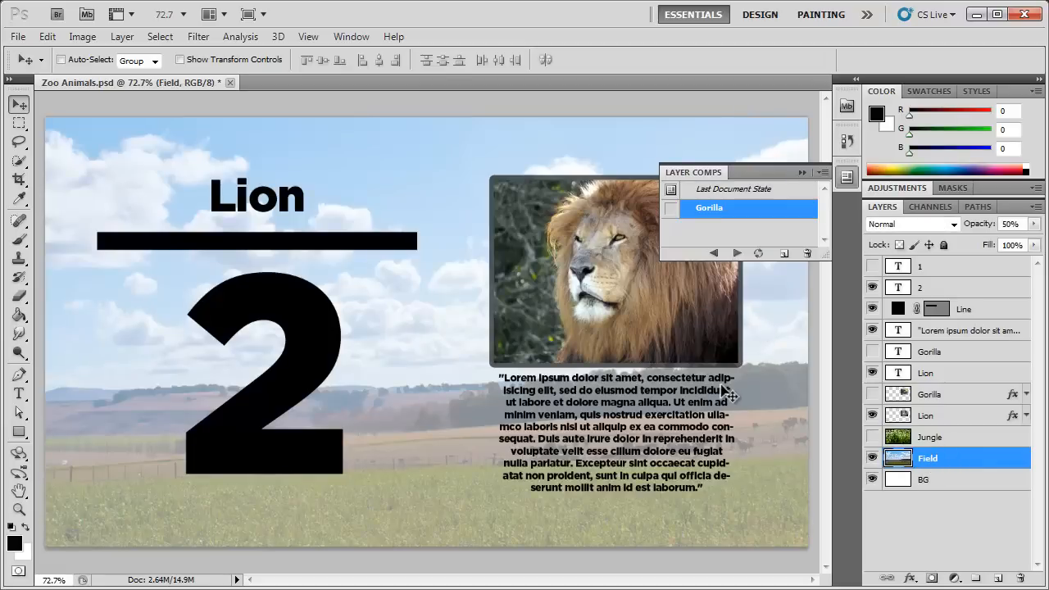
pyautogui.moveTo(785, 263)
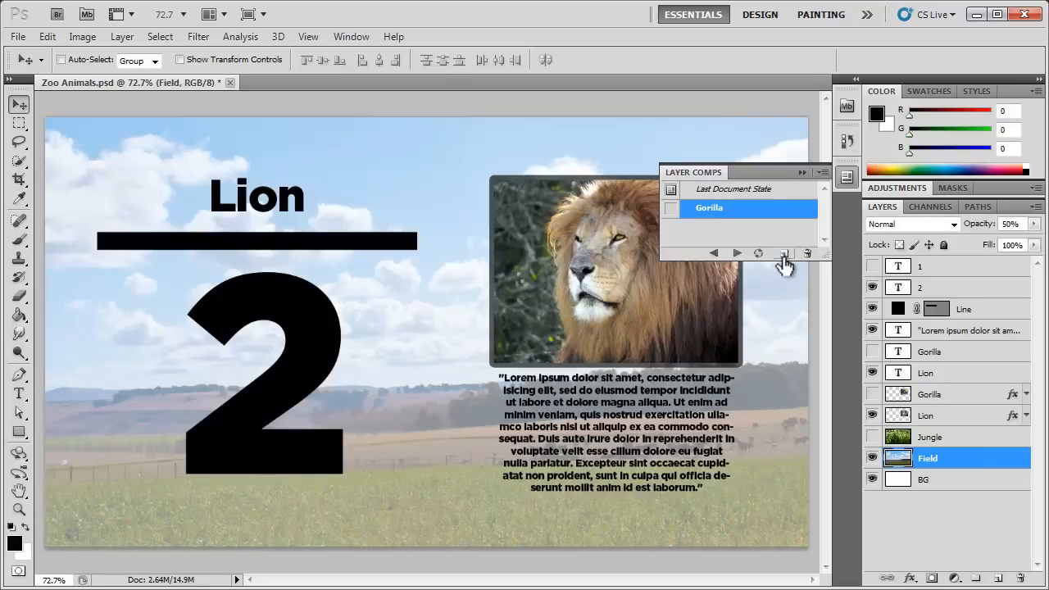
# - Create a second layer comp named Lion from the current design state
pyautogui.click(783, 254)
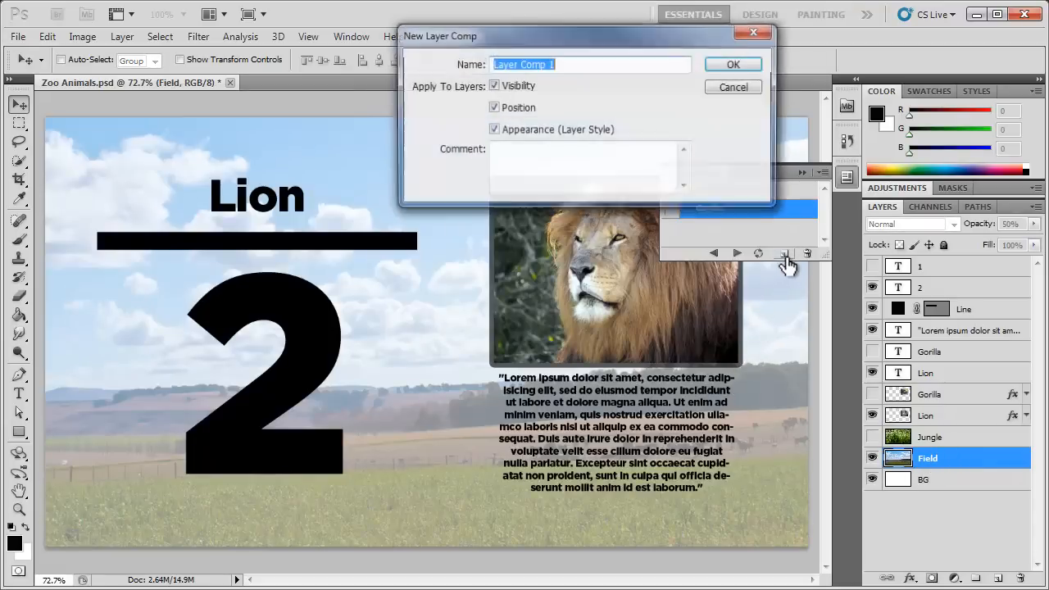
pyautogui.write('Lion')
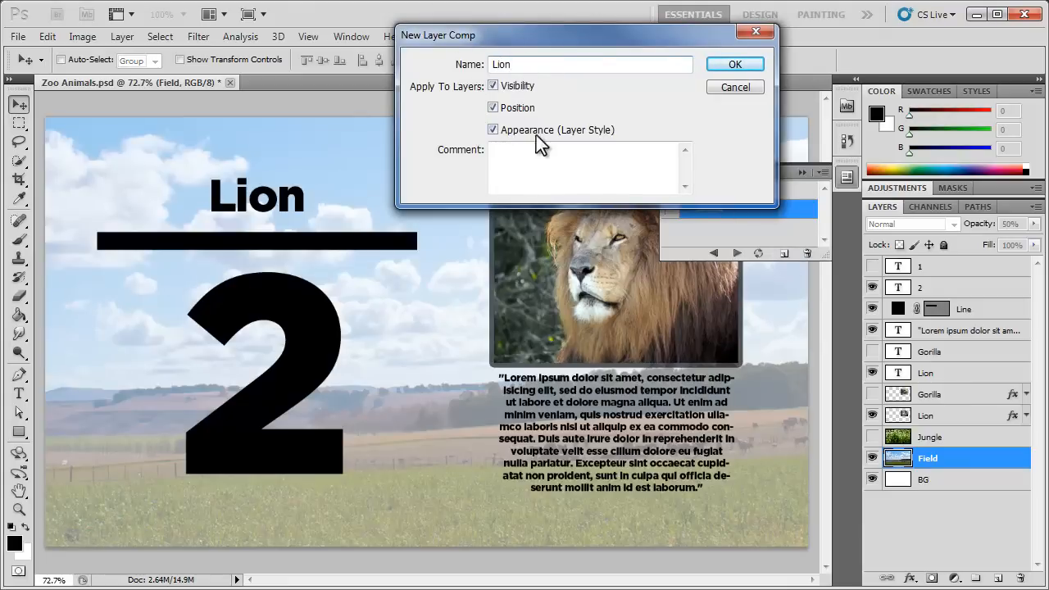
pyautogui.click(734, 64)
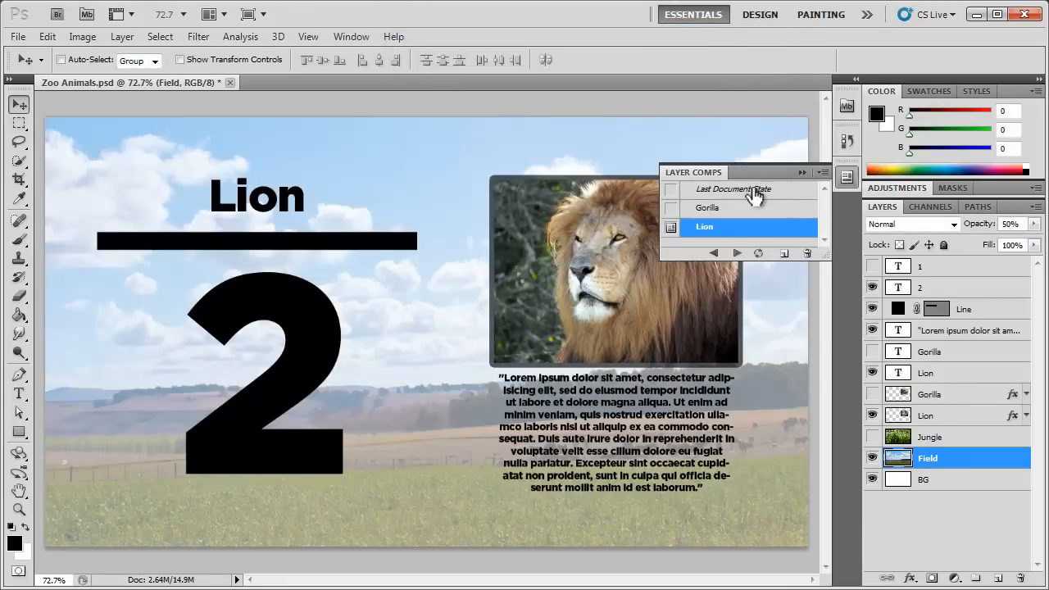
# - Apply the Gorilla and Lion comps in turn to verify the page switches between both versions
pyautogui.click(706, 207)
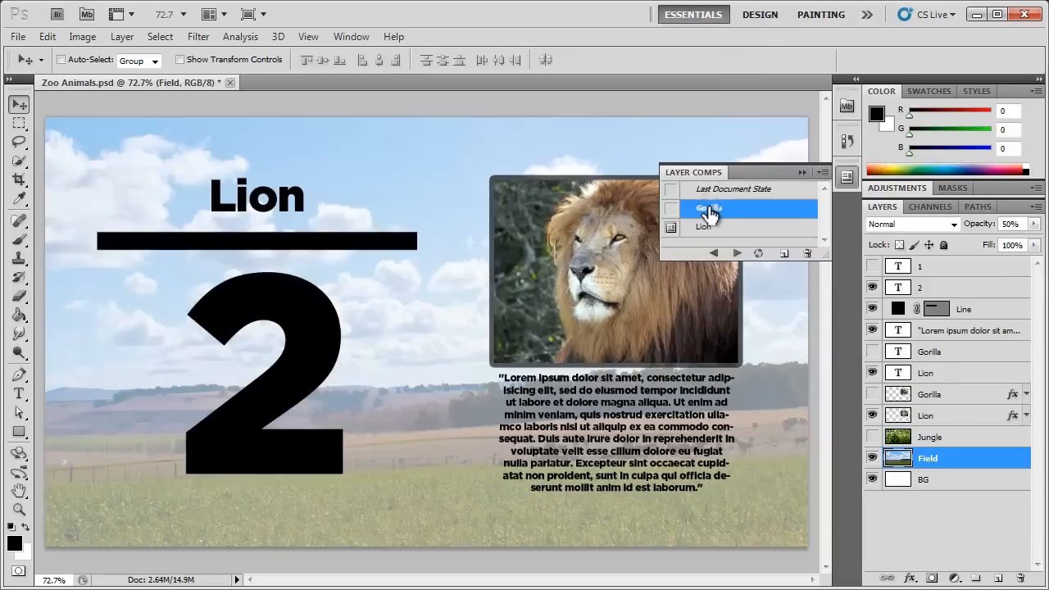
pyautogui.click(707, 208)
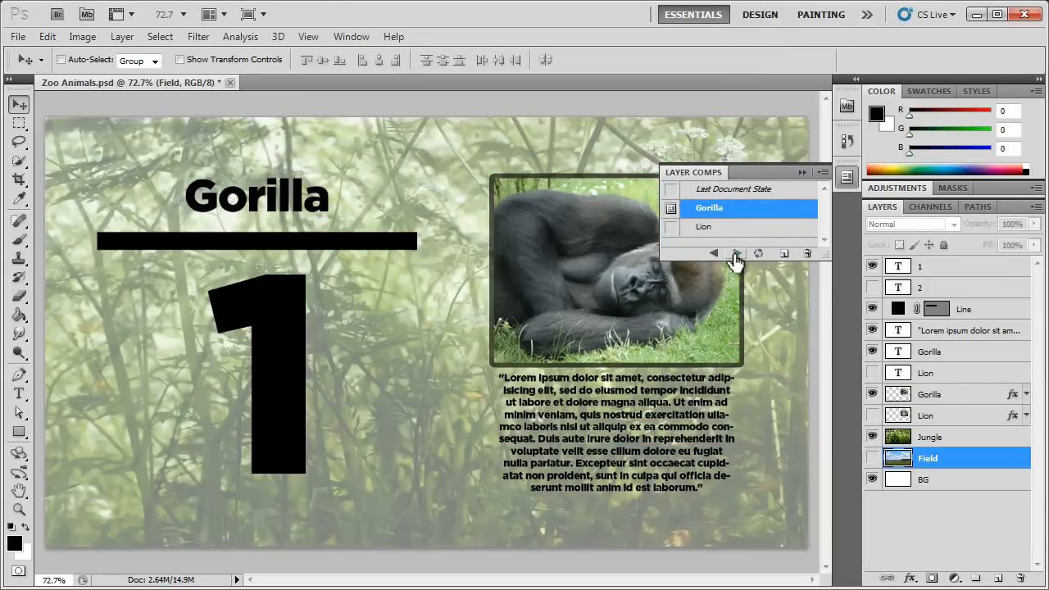
pyautogui.click(701, 226)
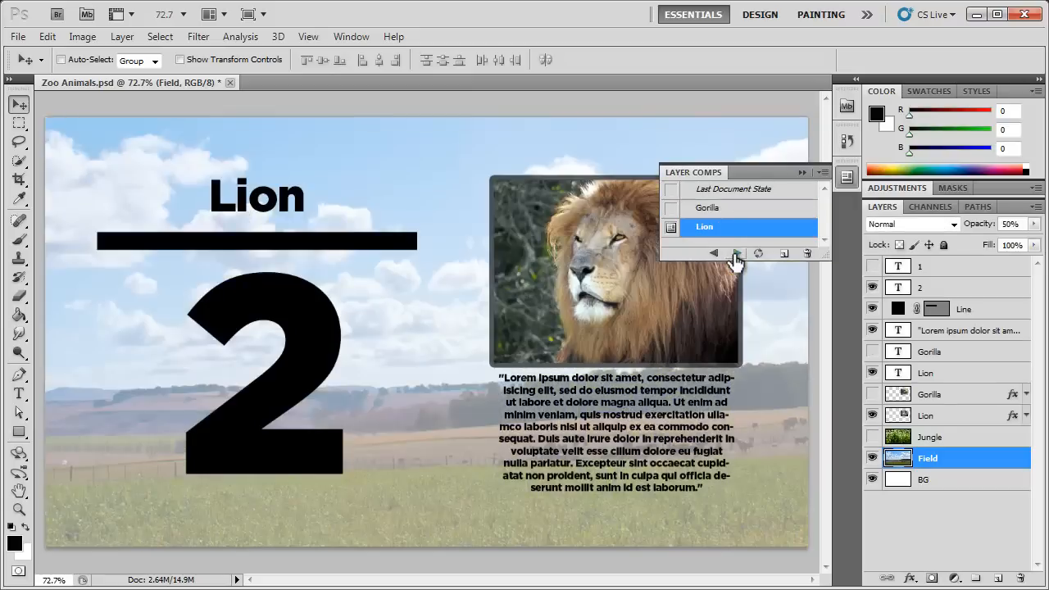
pyautogui.click(707, 206)
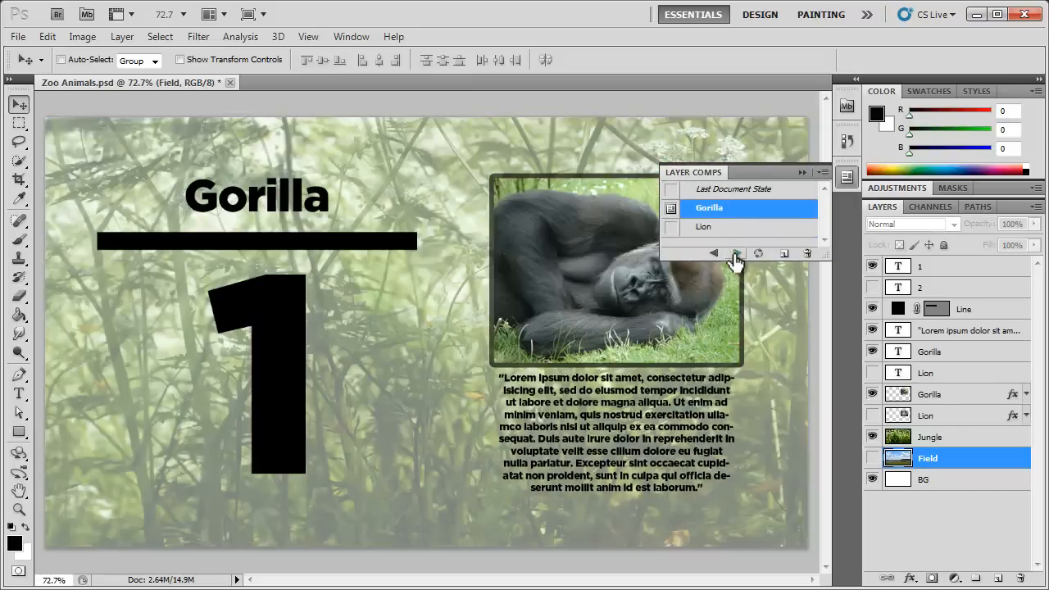
pyautogui.click(703, 227)
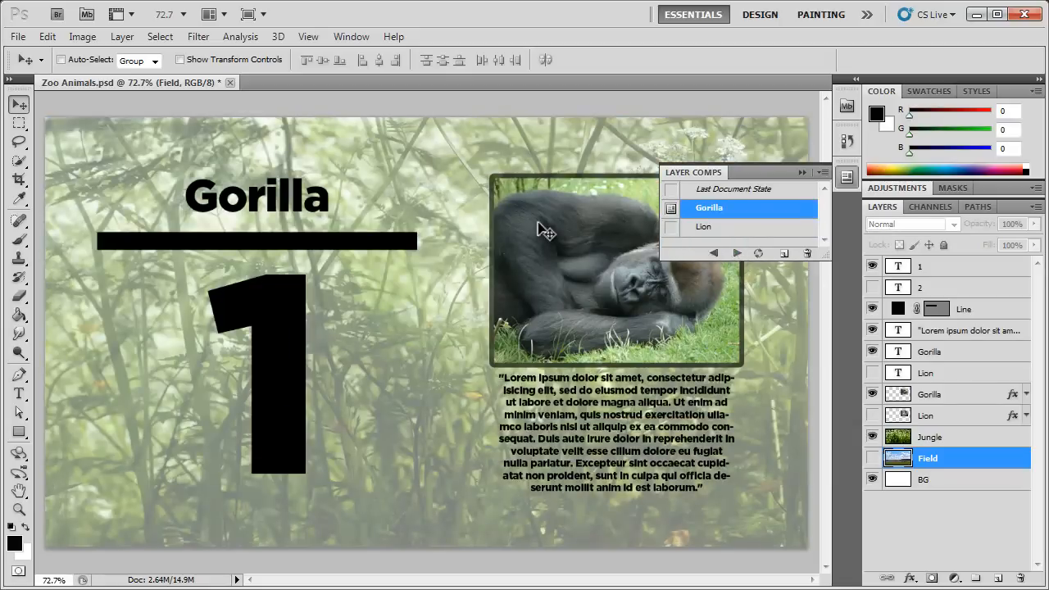
# - Run Layer Comps to Files to export Gorilla and Lion as JPEGs, then view the Gorilla export
pyautogui.click(17, 36)
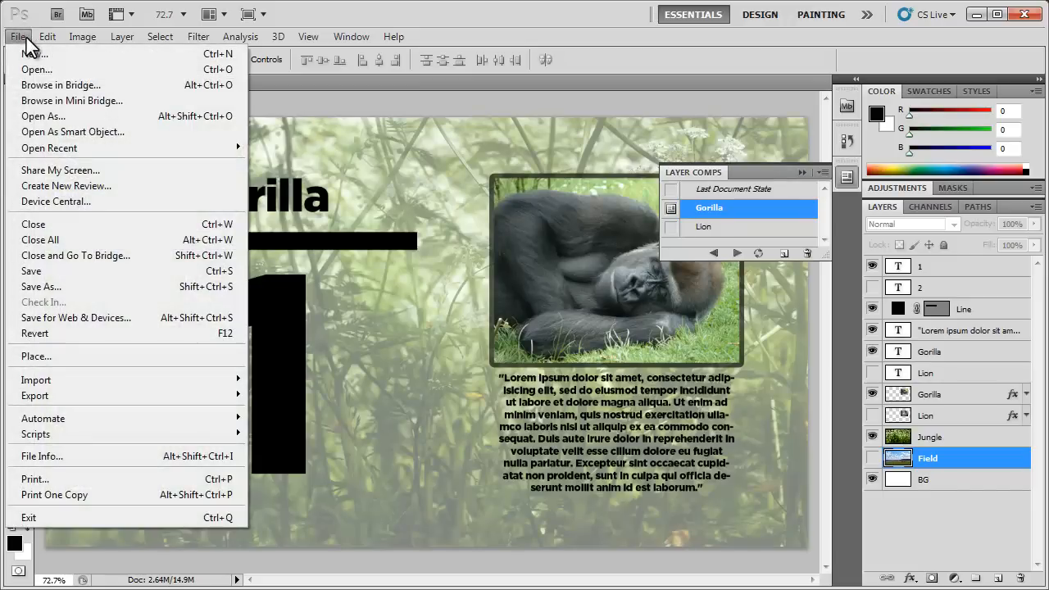
pyautogui.moveTo(36, 434)
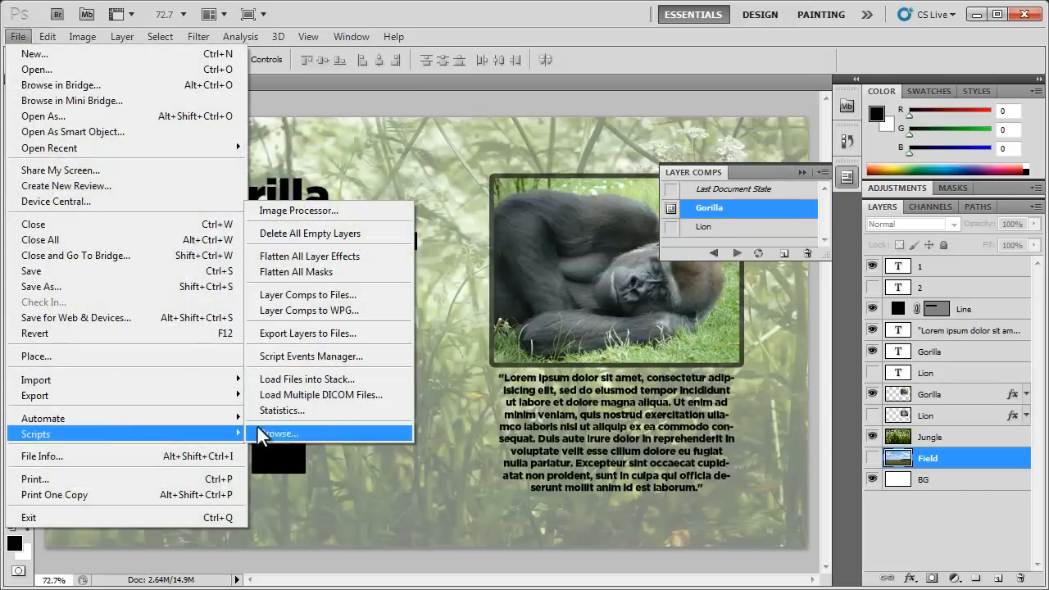
pyautogui.moveTo(320, 295)
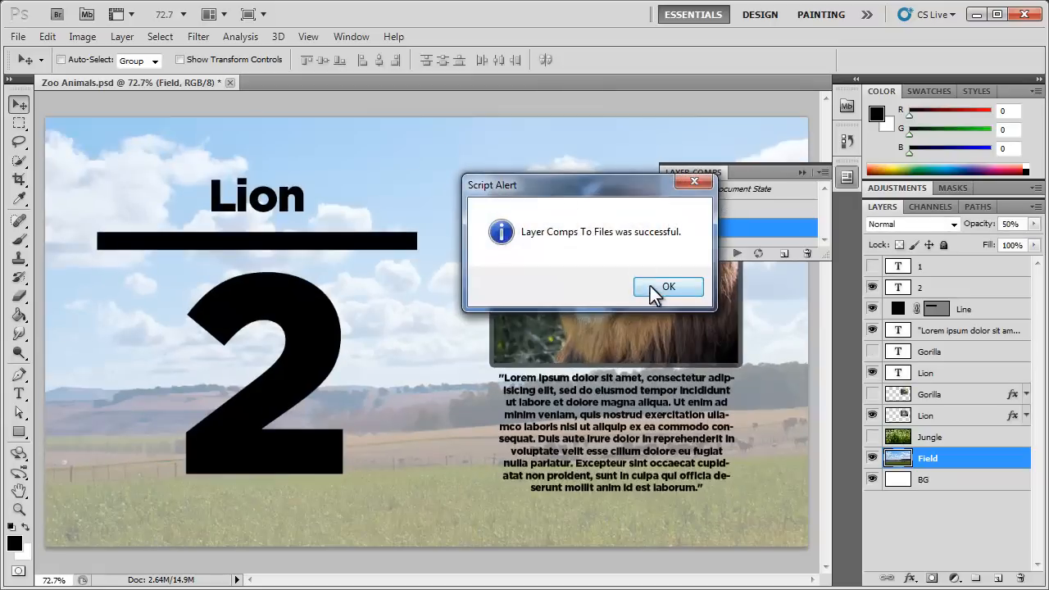
pyautogui.click(668, 286)
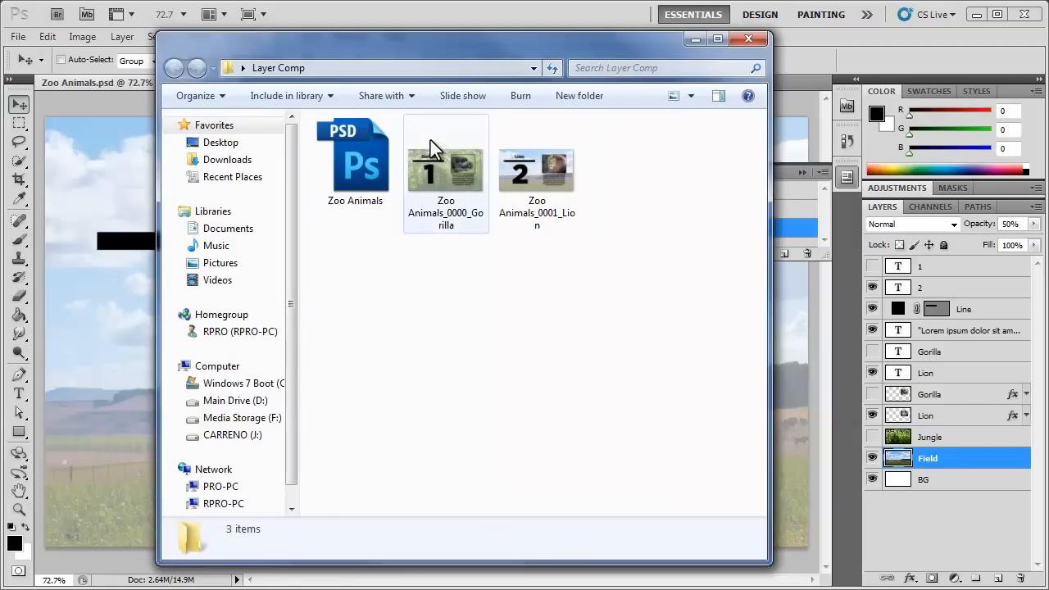
pyautogui.click(445, 164)
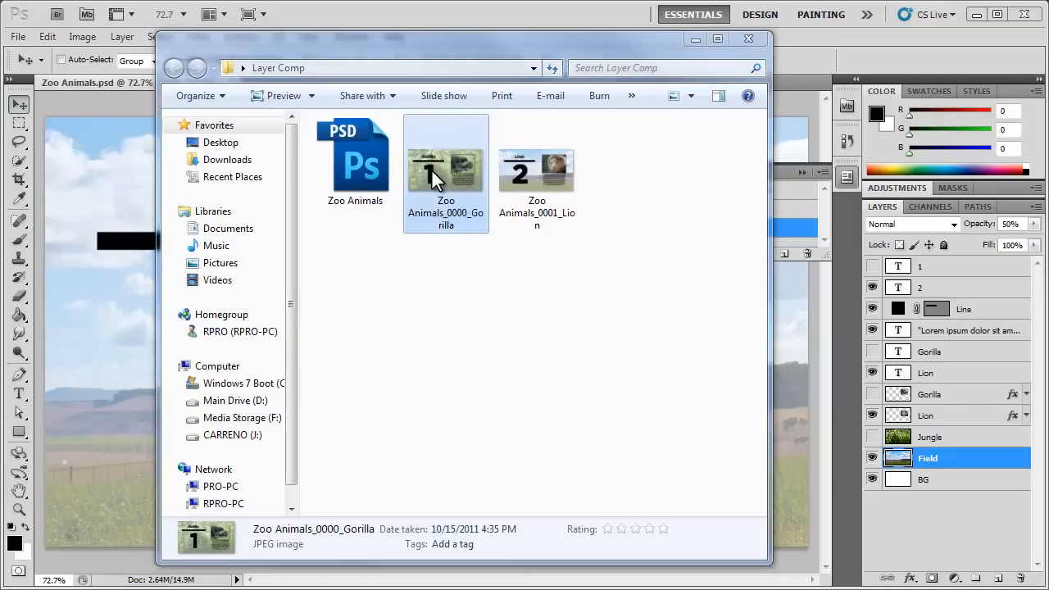
pyautogui.doubleClick(446, 167)
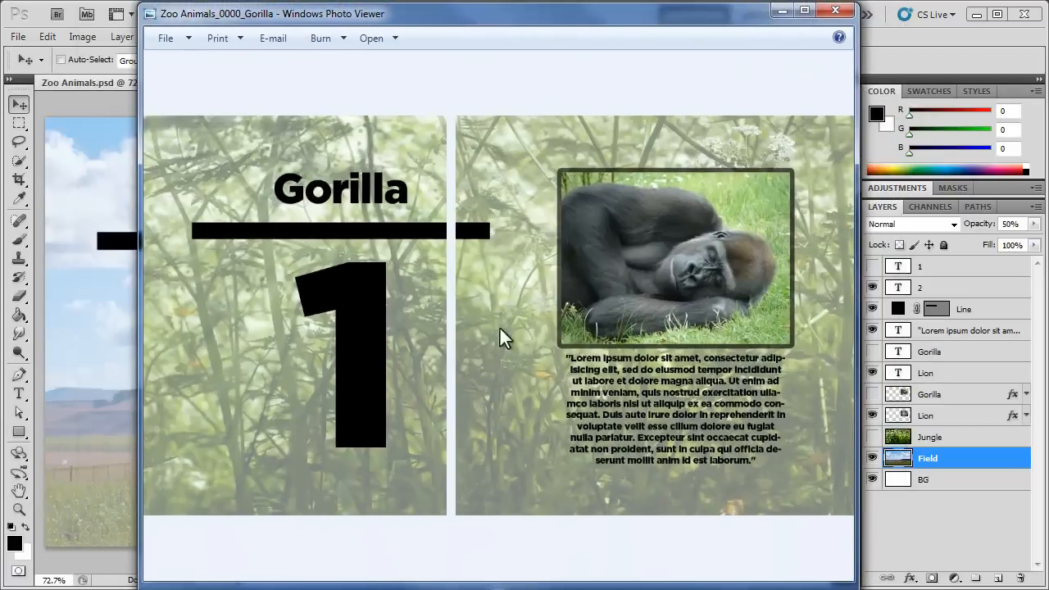